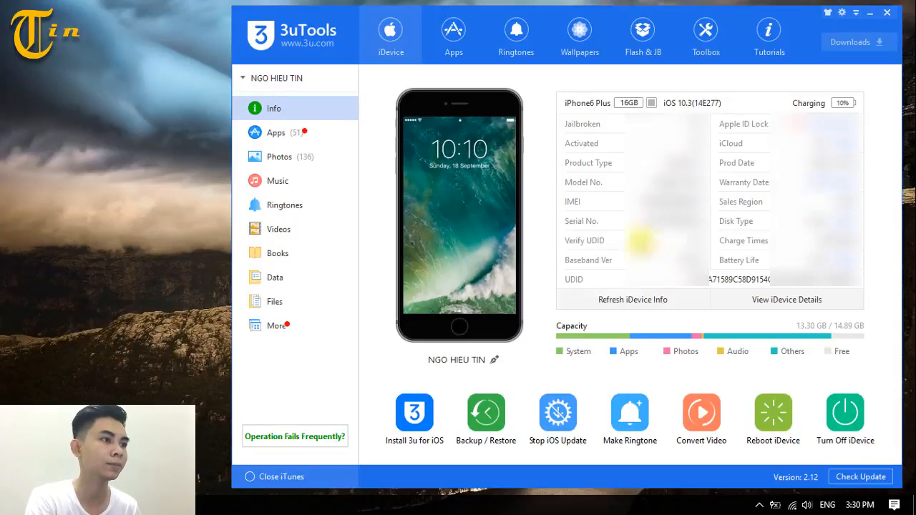
mouse_move(515, 113)
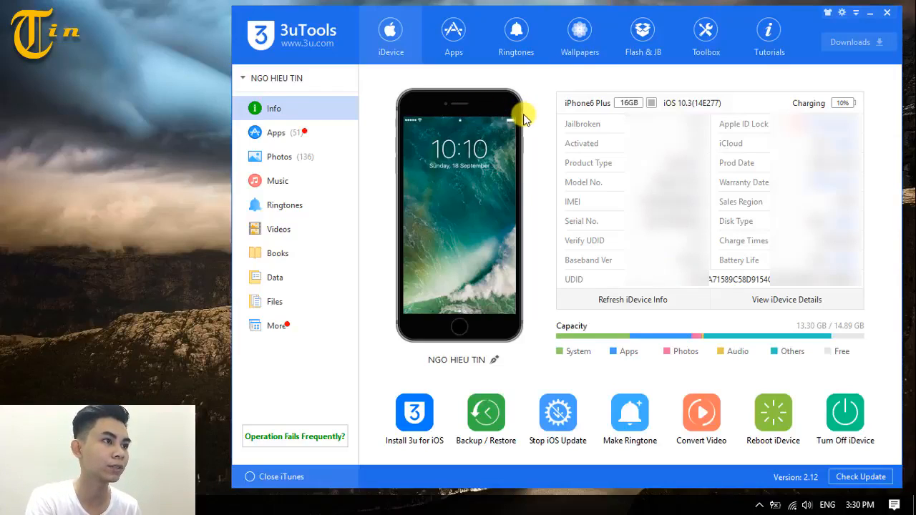
mouse_move(495, 93)
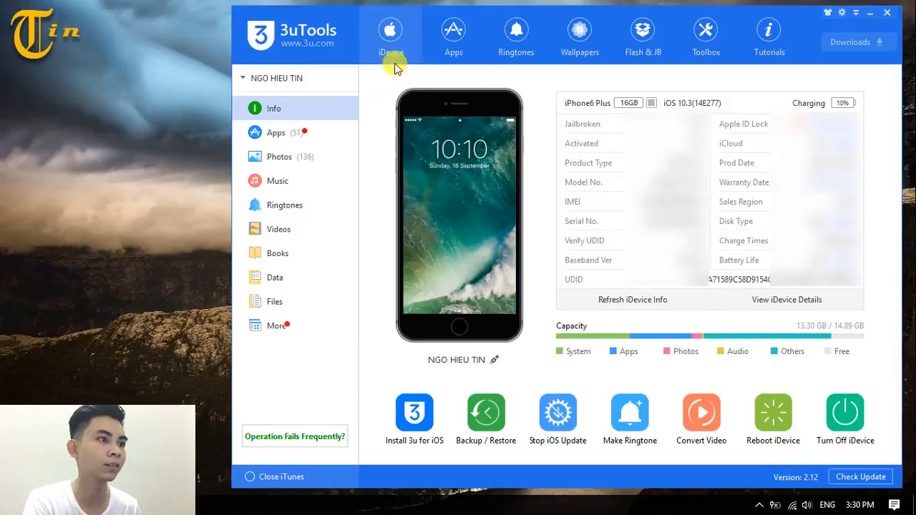
mouse_move(407, 136)
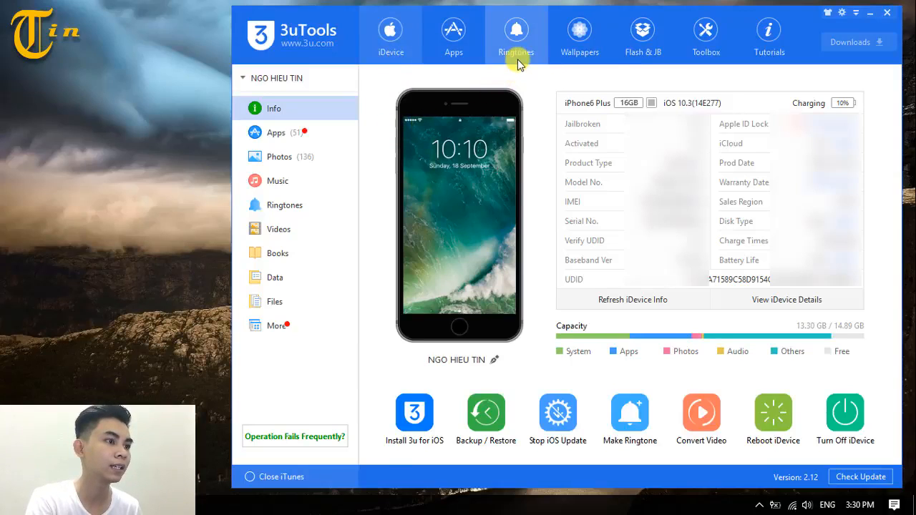
- Switch 3uTools to its Ringtones library showing the featured downloadable tracks
click(515, 34)
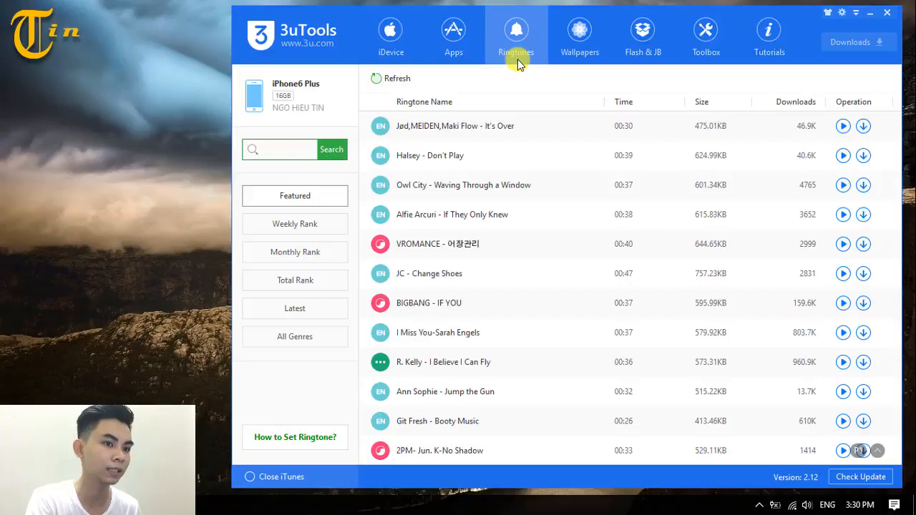
mouse_move(523, 332)
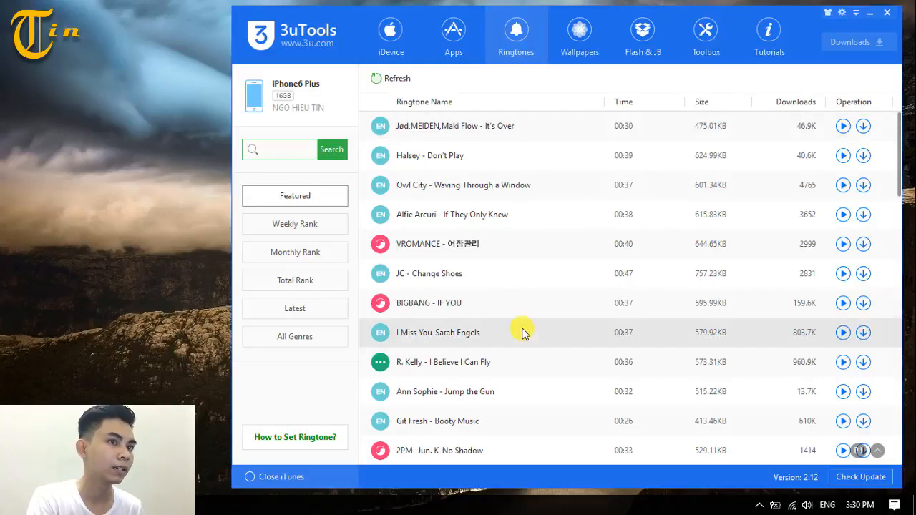
mouse_move(575, 335)
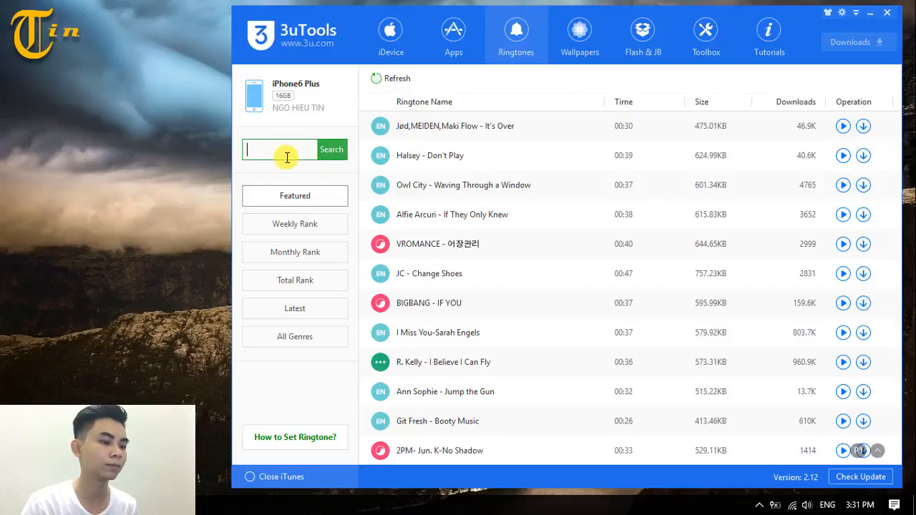
- Search the ringtone library for 'justin' and select the 'Justin Bieber - Sorry' suggestion
text(1)
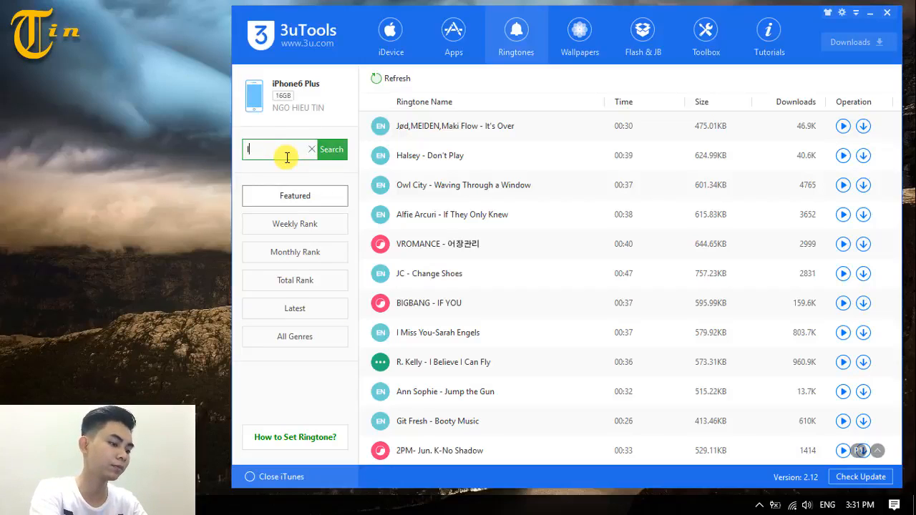
text(ove)
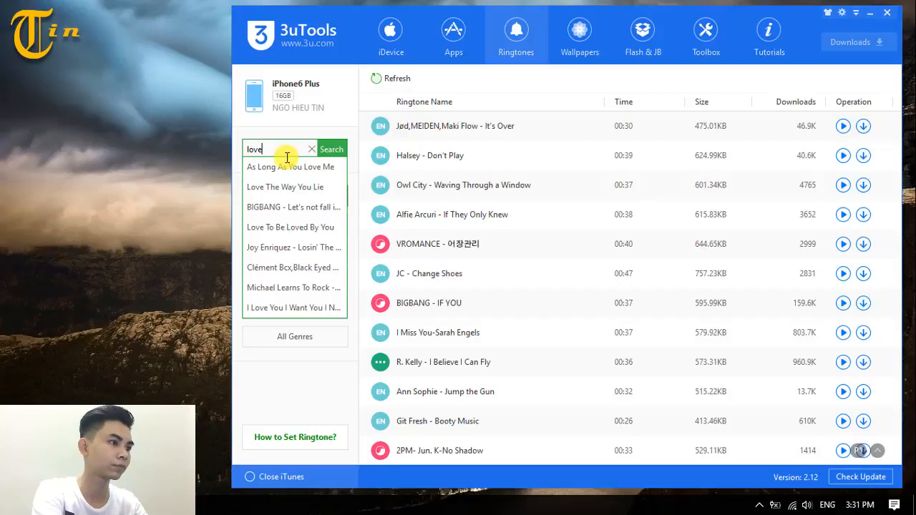
mouse_move(301, 186)
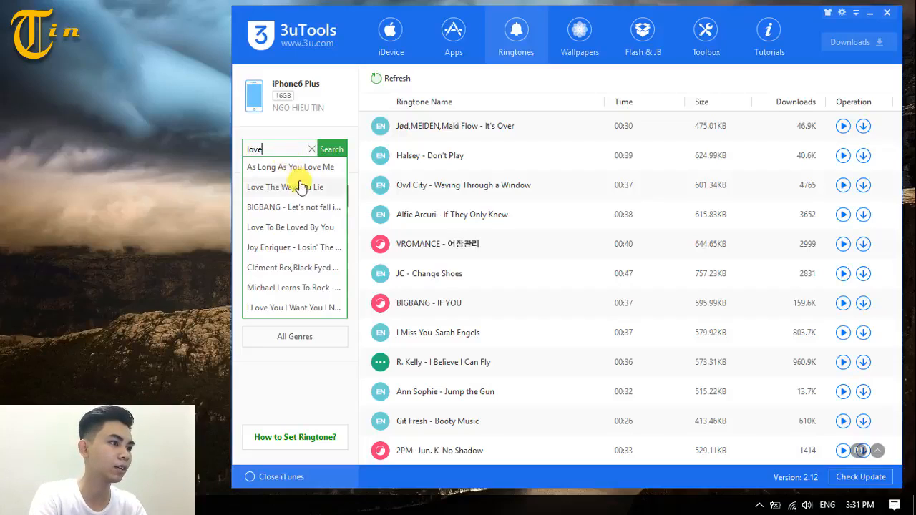
mouse_move(323, 246)
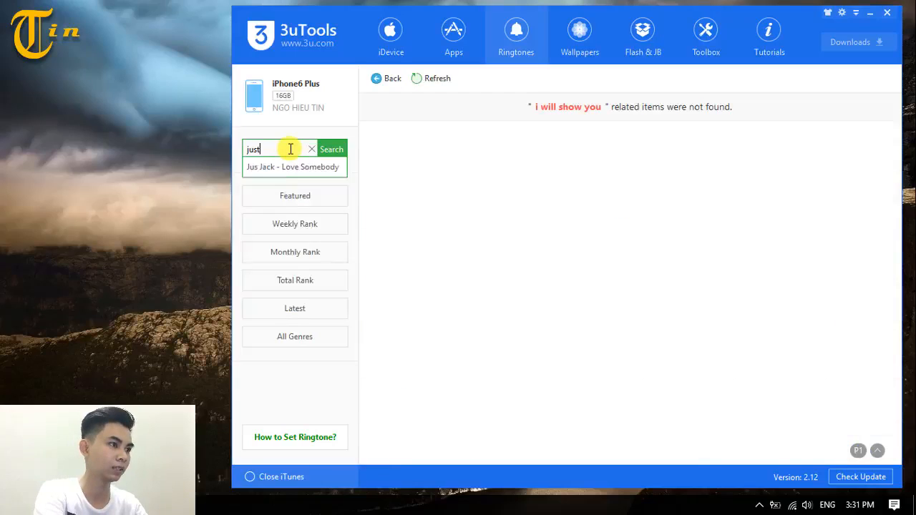
text(in)
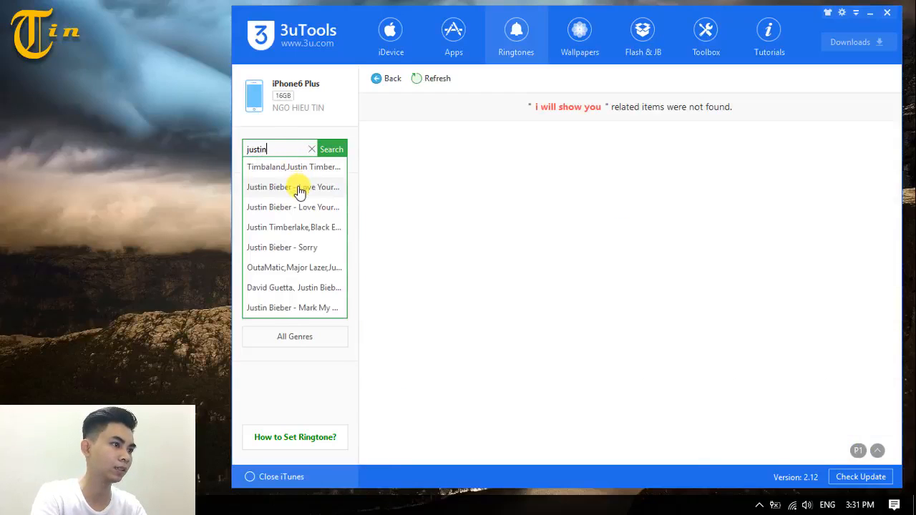
click(281, 246)
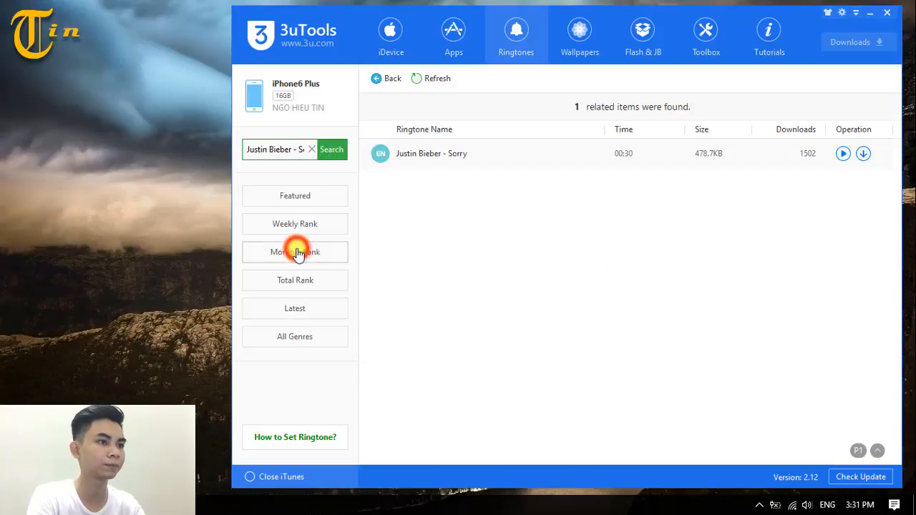
mouse_move(640, 191)
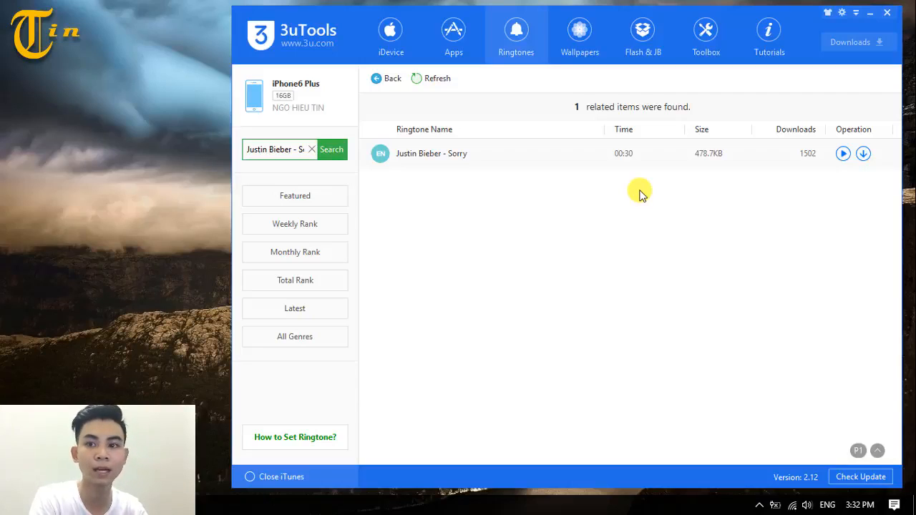
mouse_move(632, 179)
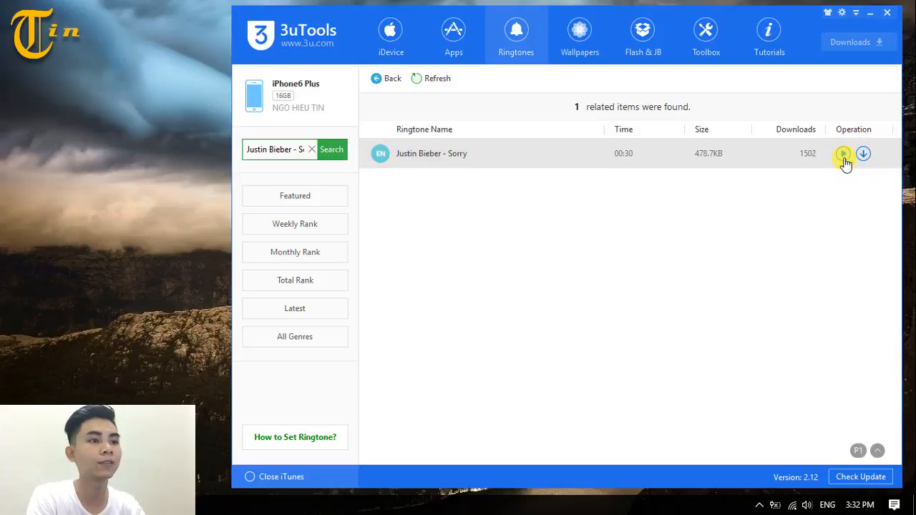
mouse_move(739, 150)
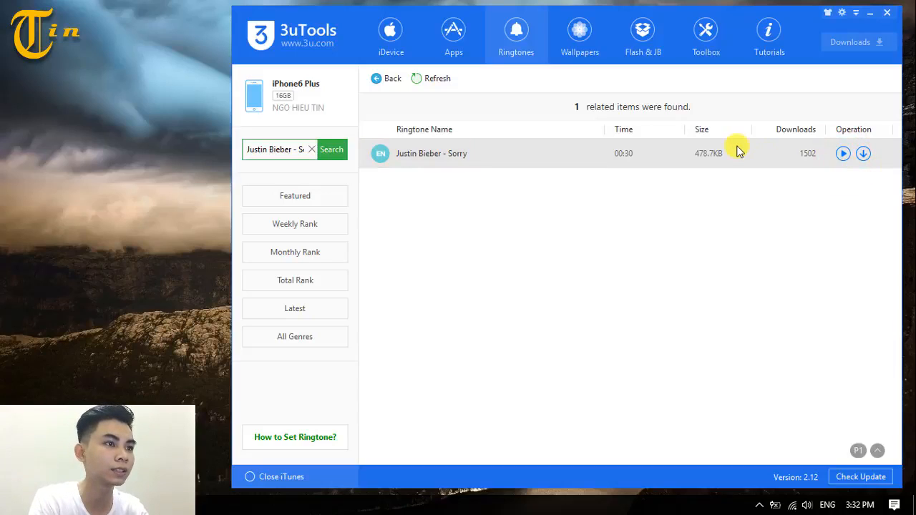
mouse_move(680, 160)
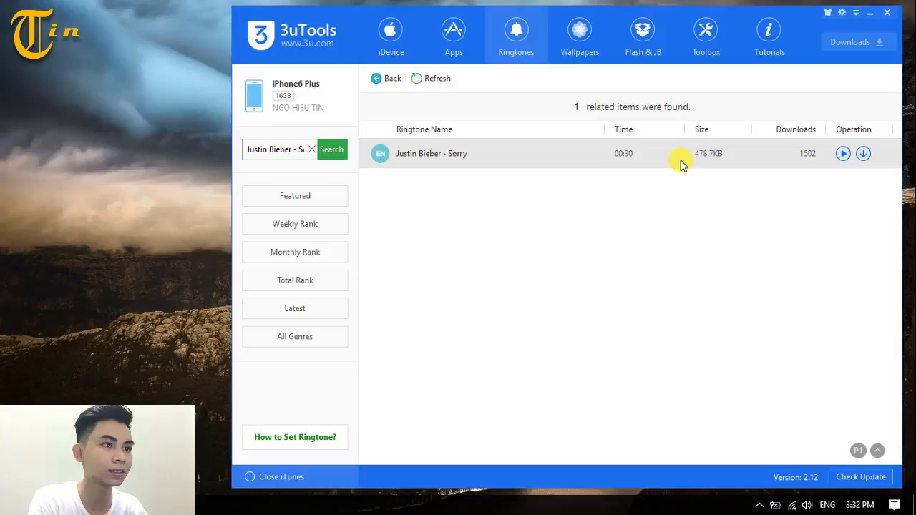
mouse_move(713, 153)
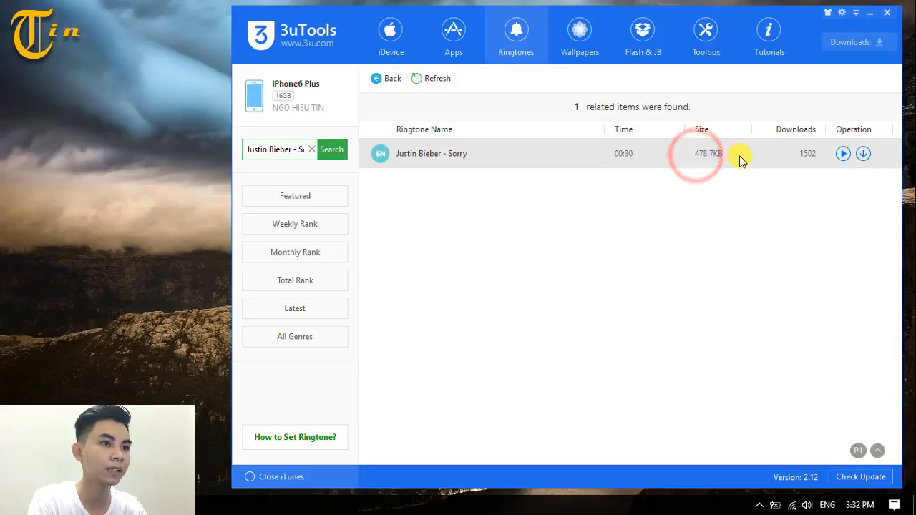
mouse_move(762, 171)
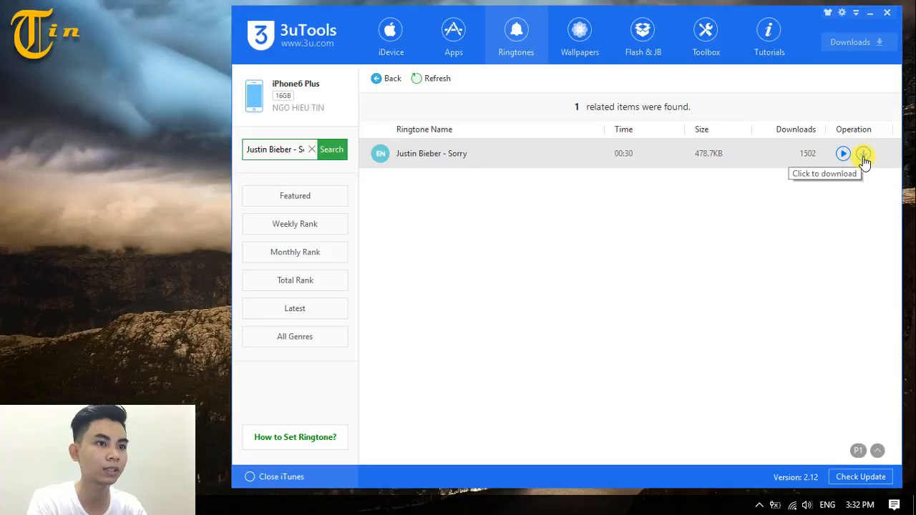
- Download Justin Bieber - Sorry.m4r and view its progress in the download manager
click(863, 153)
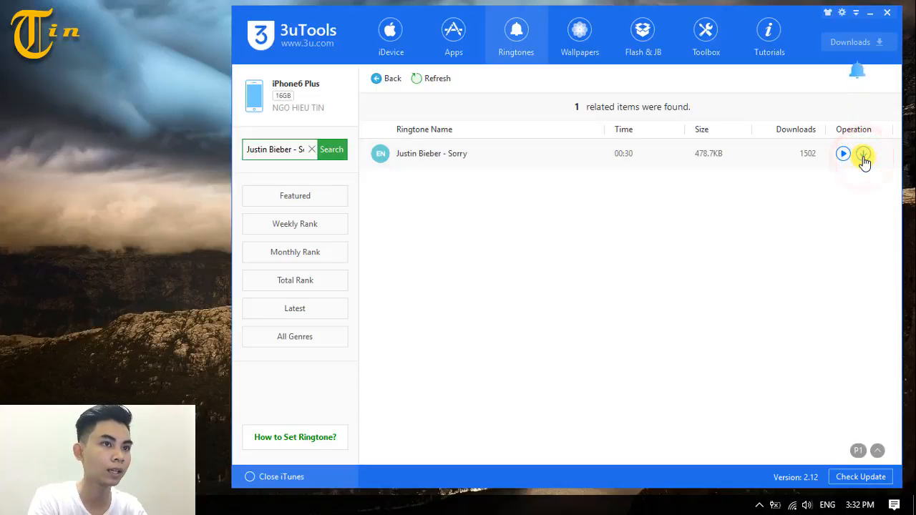
click(863, 153)
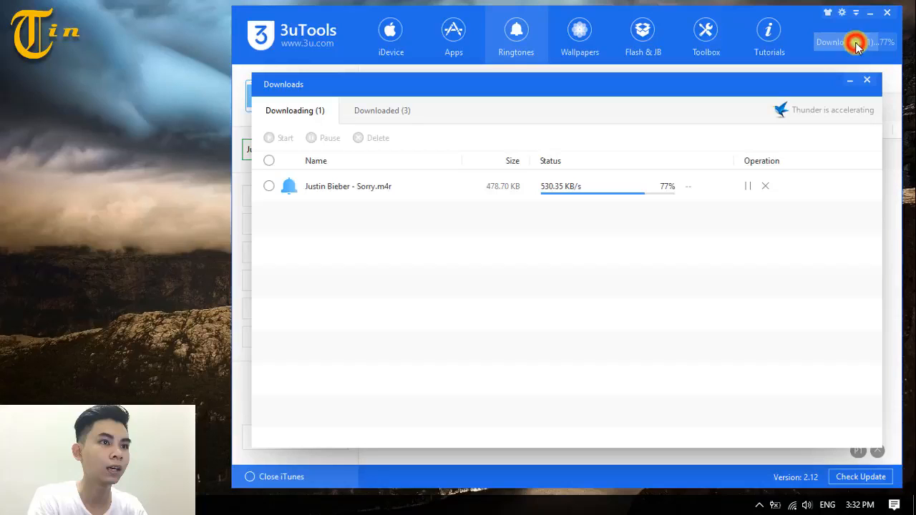
mouse_move(665, 275)
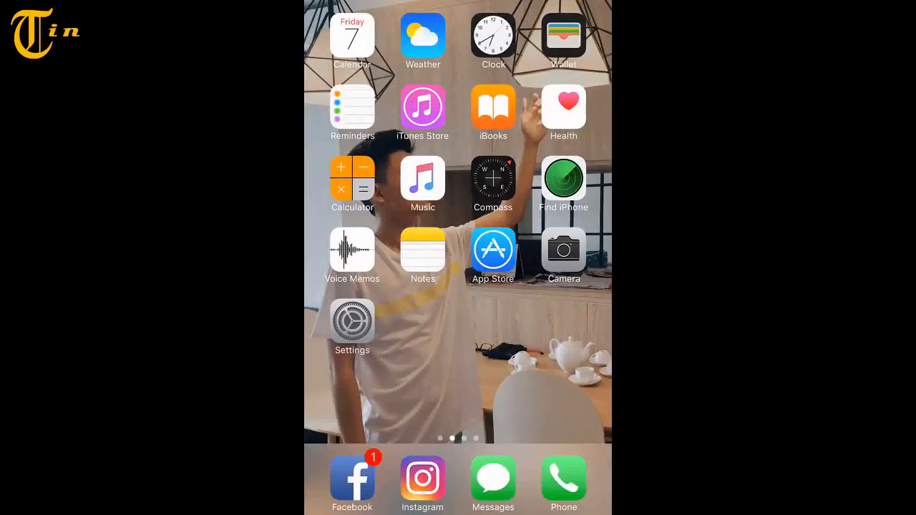
- Go into the iPhone's Settings and reach the Sounds options
click(352, 320)
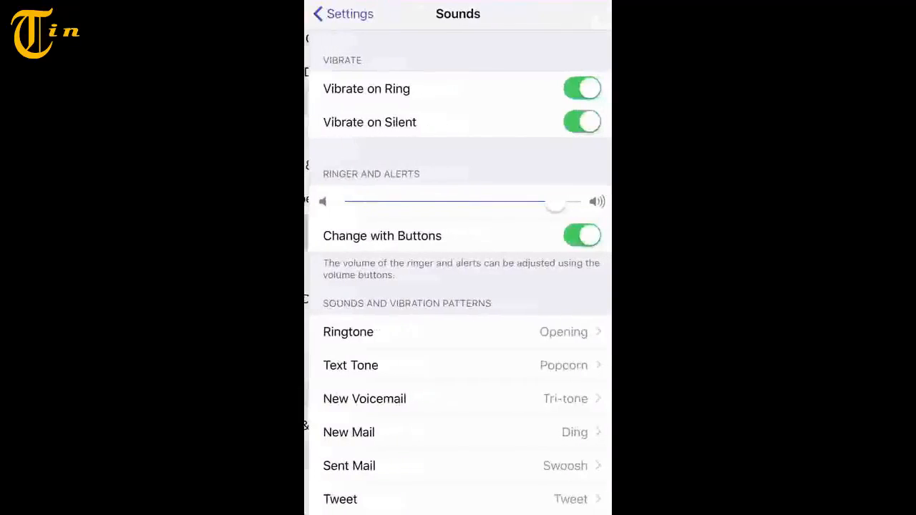
scroll(down, 3)
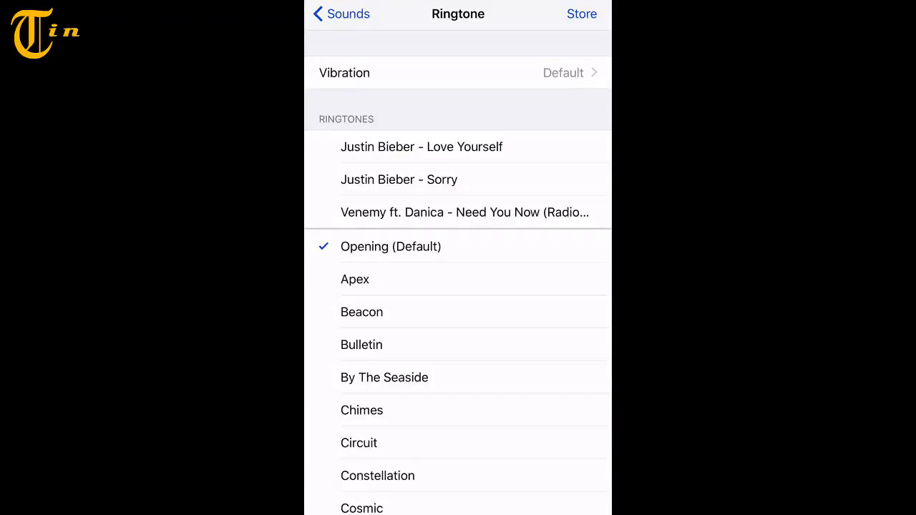
- Select Justin Bieber - Sorry as the checked ringtone, replacing Opening (Default)
click(398, 180)
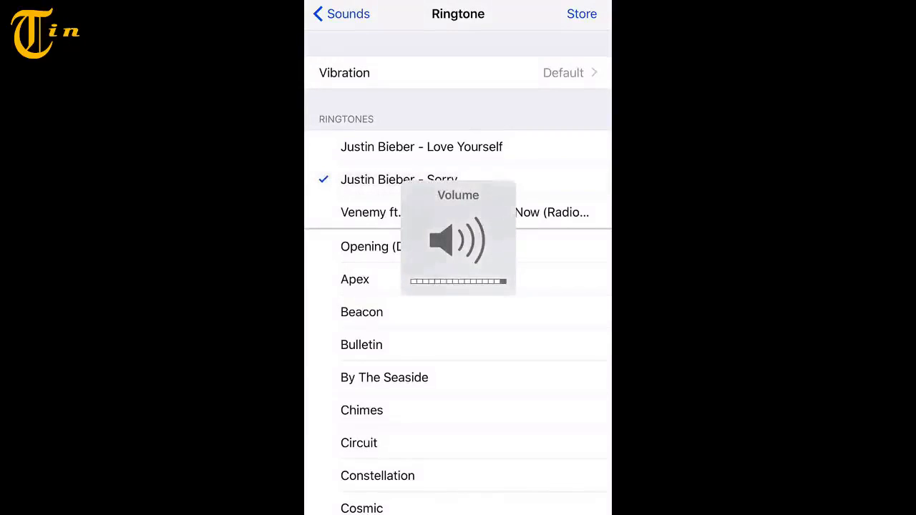